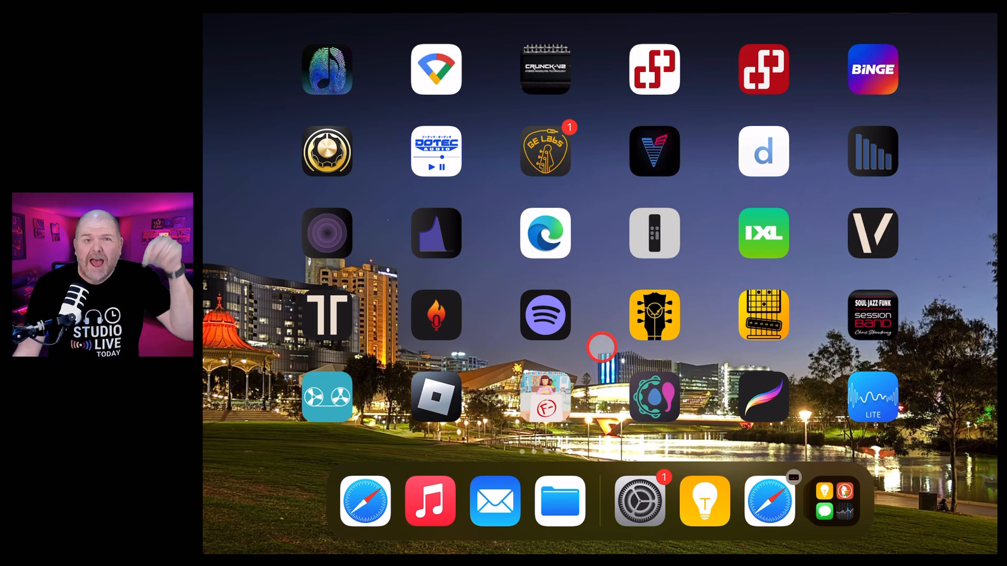
Step: Launch the Settings app from the Dock
{"action": "left_click", "coordinate": [639, 501]}
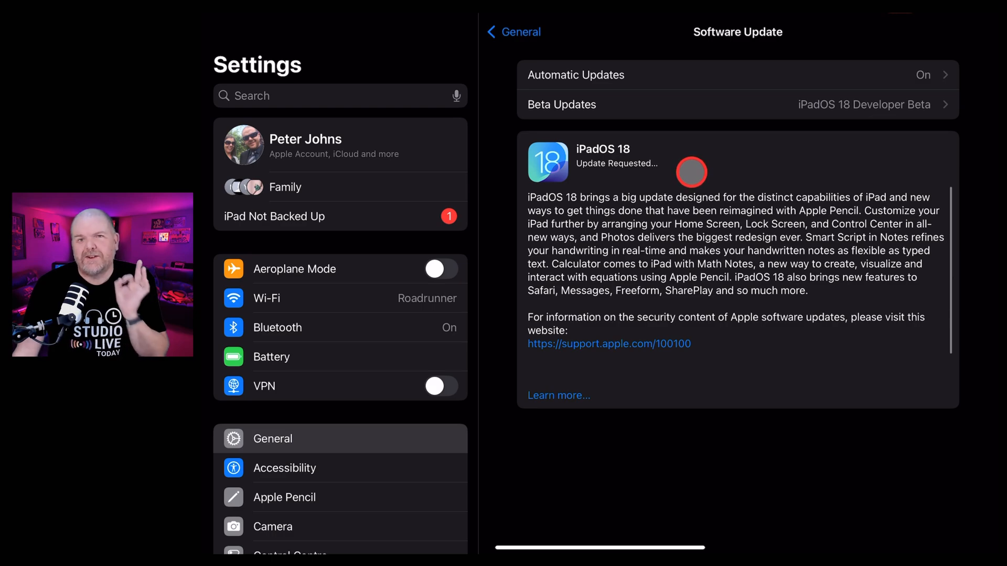